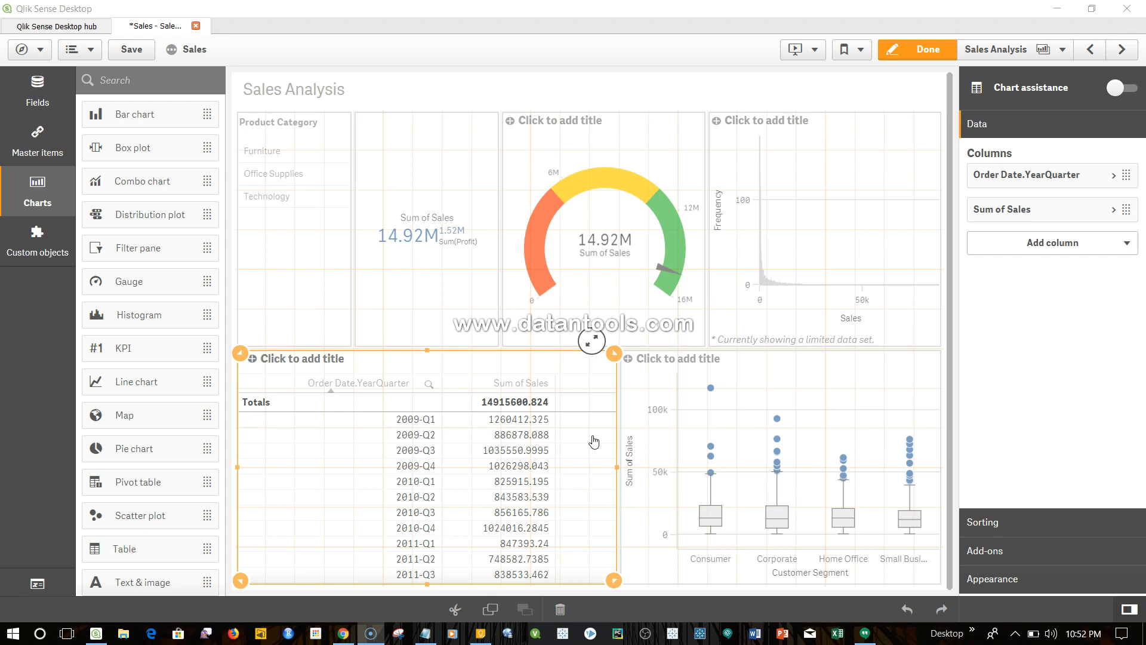
{"action": "mouse_move", "coordinate": [579, 451]}
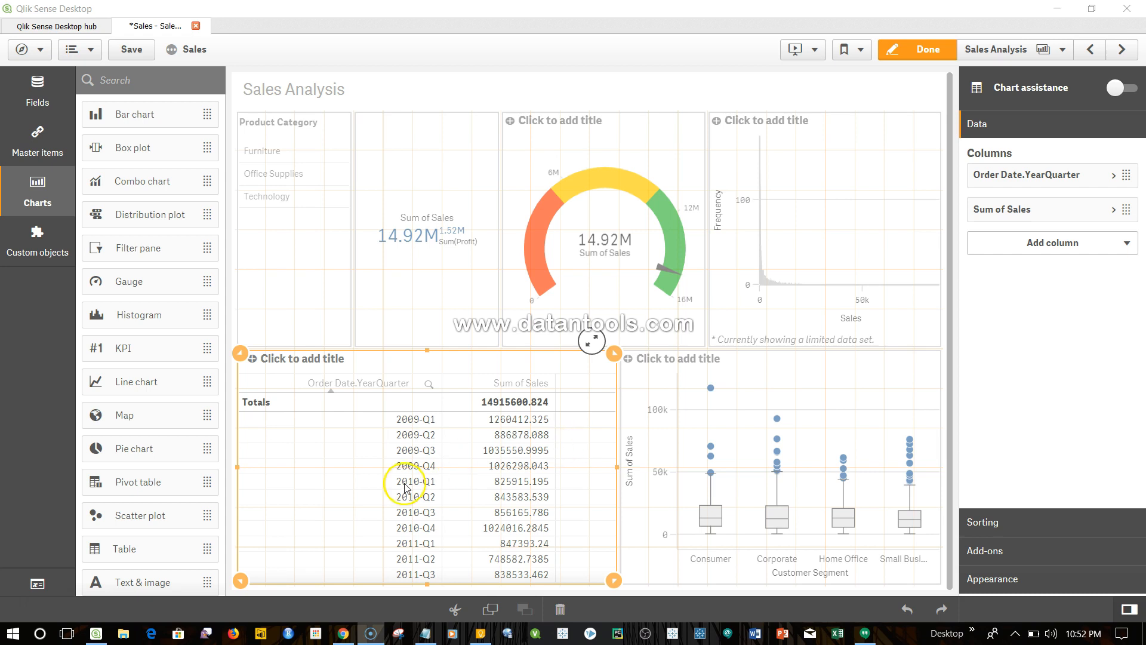
{"action": "mouse_move", "coordinate": [418, 528]}
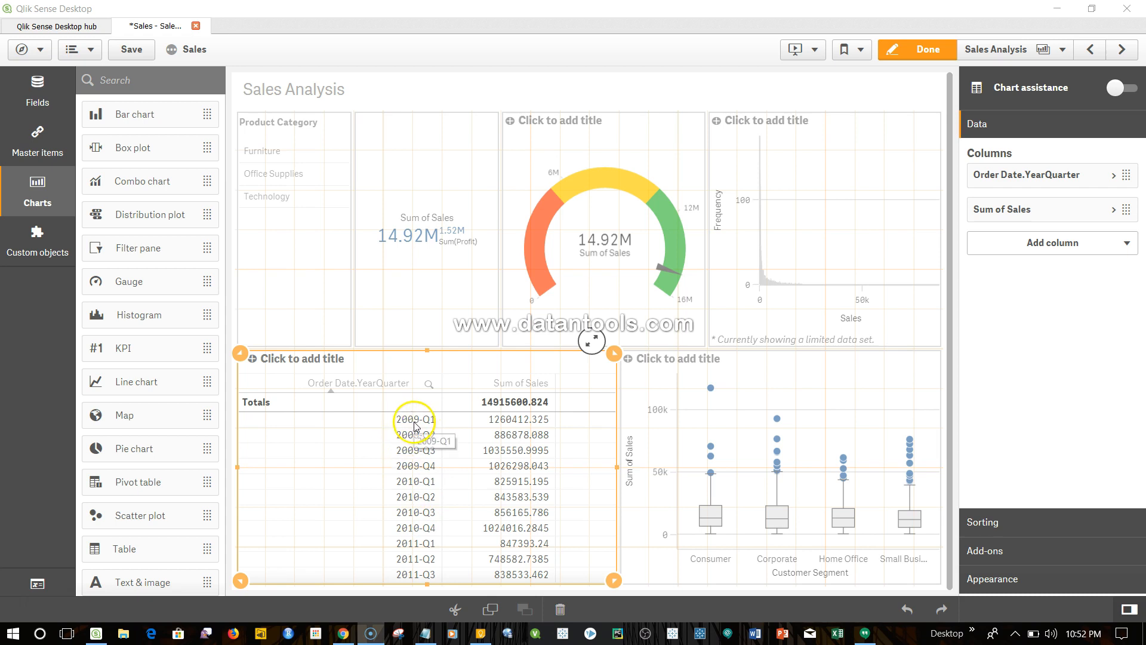
{"action": "mouse_move", "coordinate": [408, 584]}
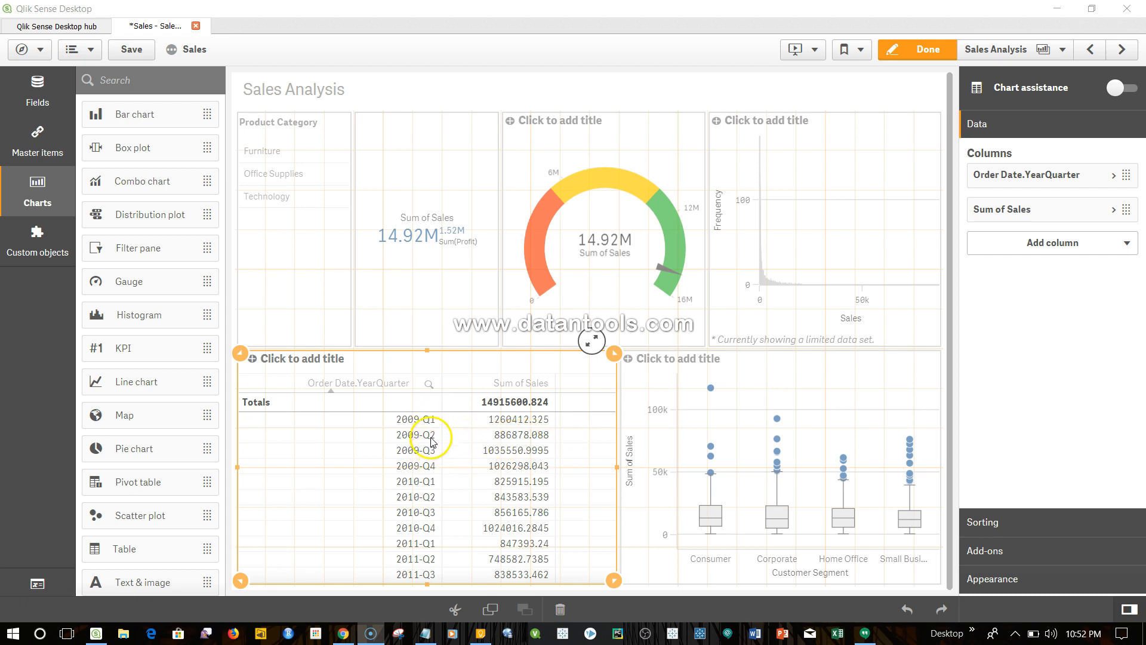
{"action": "mouse_move", "coordinate": [436, 519]}
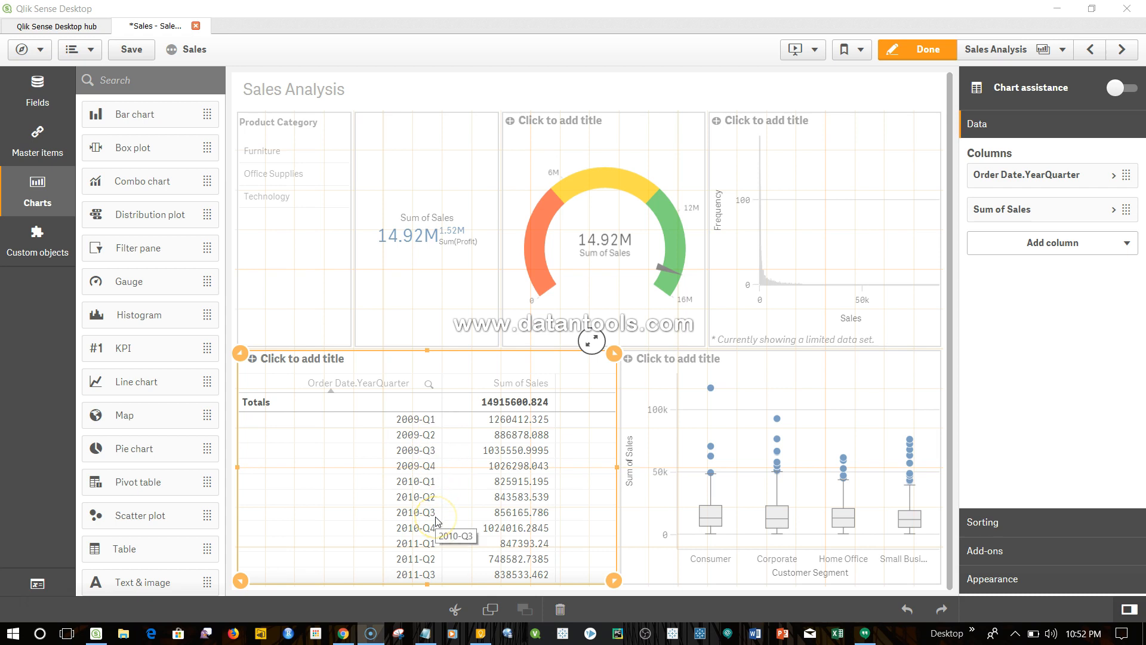
{"action": "mouse_move", "coordinate": [502, 498]}
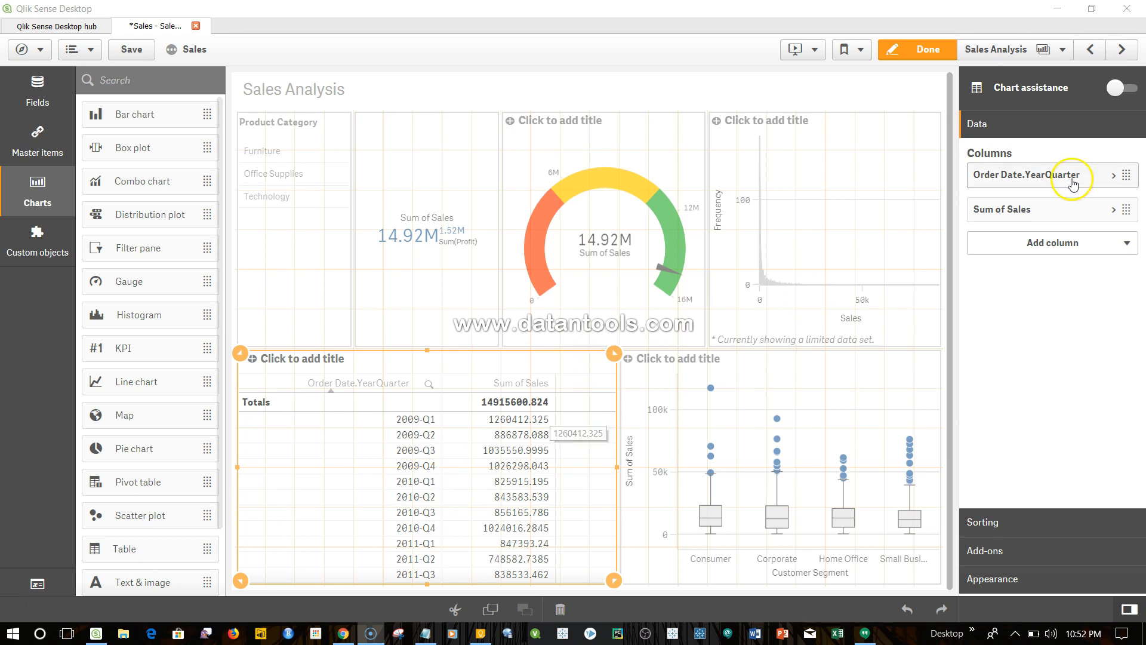
{"action": "mouse_move", "coordinate": [1029, 175]}
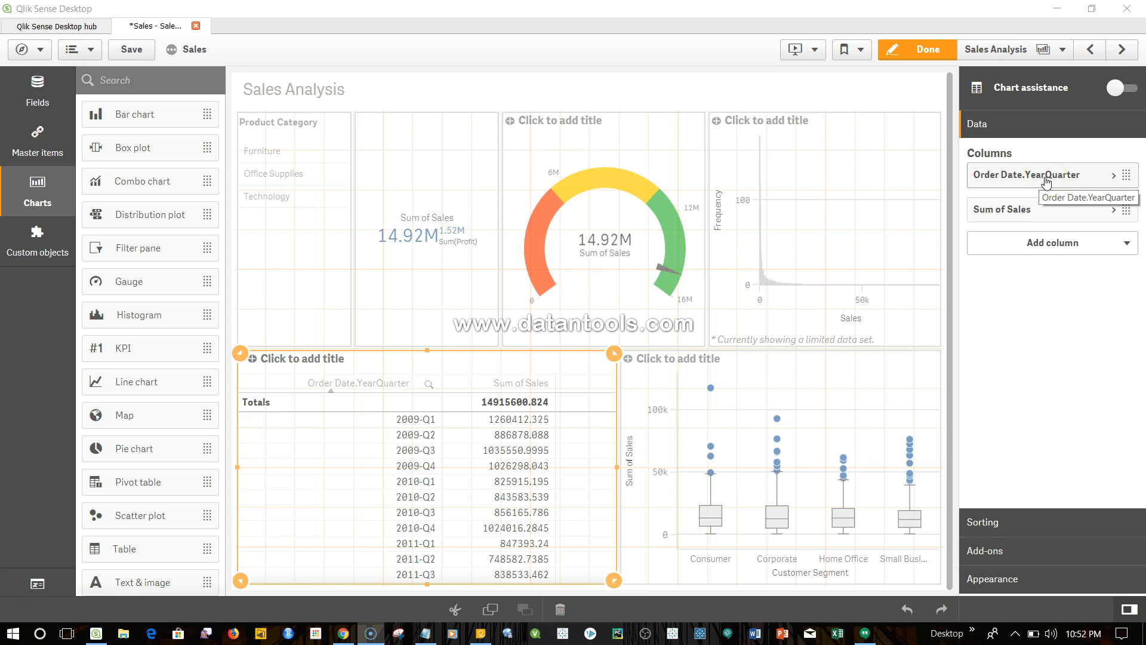
{"action": "mouse_move", "coordinate": [1036, 215]}
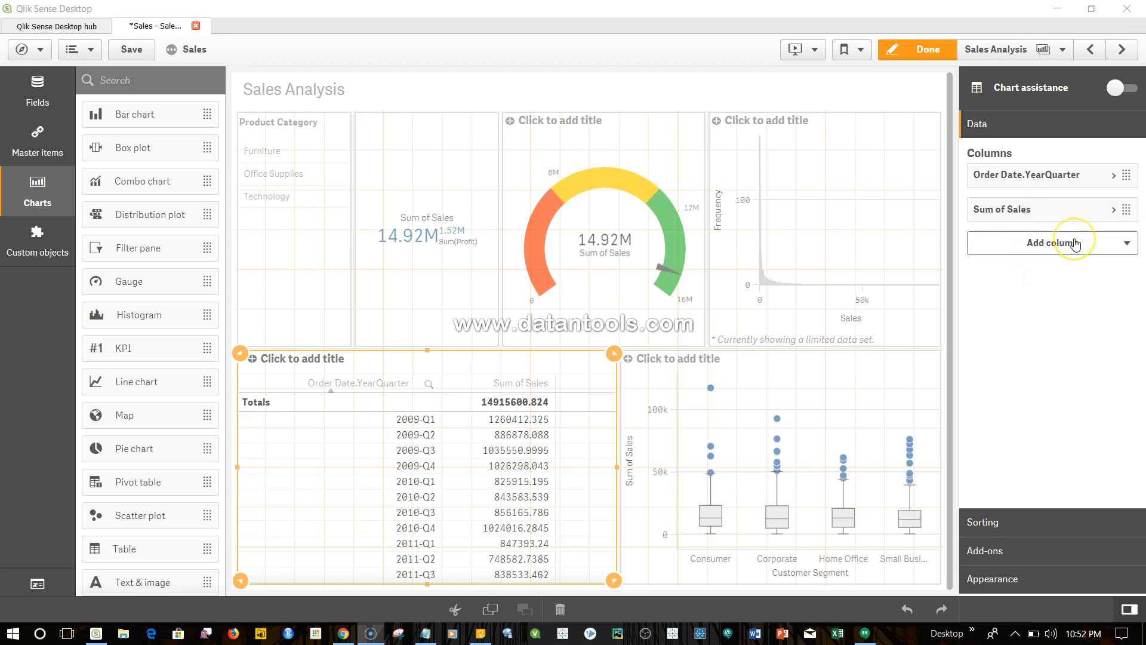
Step: Add a new measure column and insert the Above function into its expression
{"action": "left_click", "coordinate": [1052, 243]}
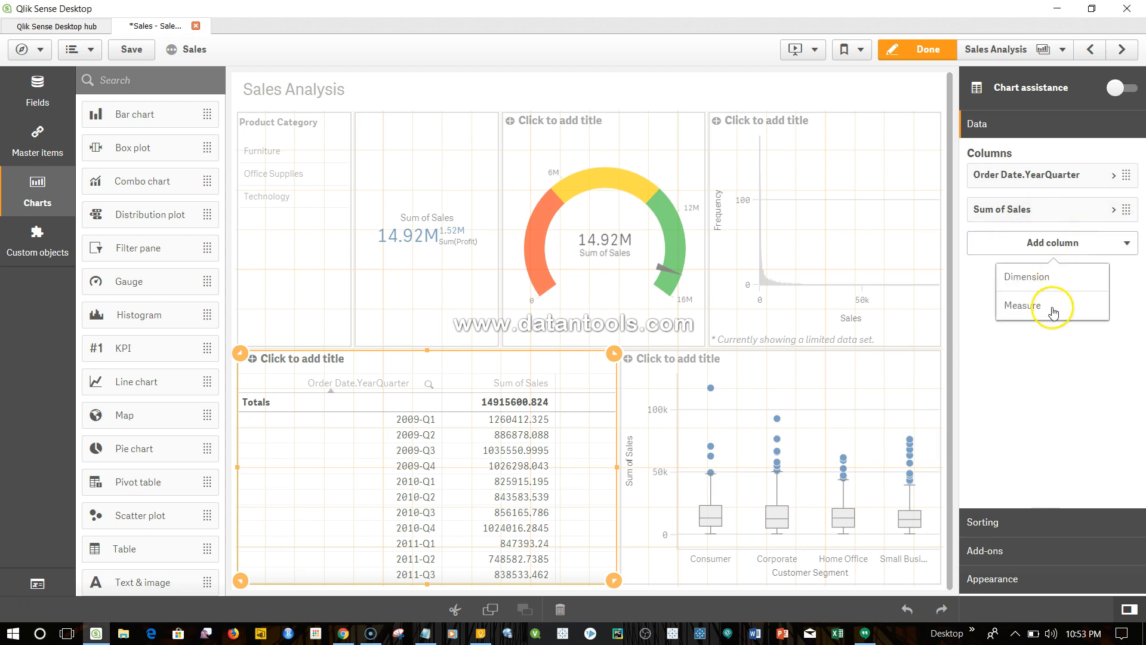
{"action": "left_click", "coordinate": [1021, 306]}
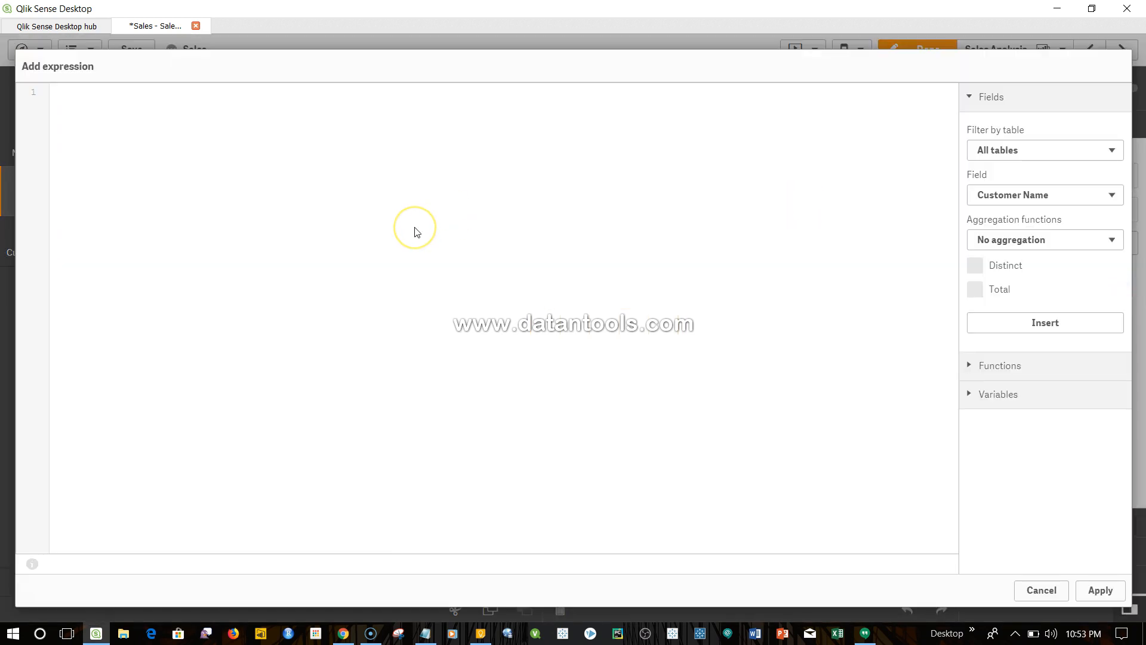
{"action": "type", "text": "a"}
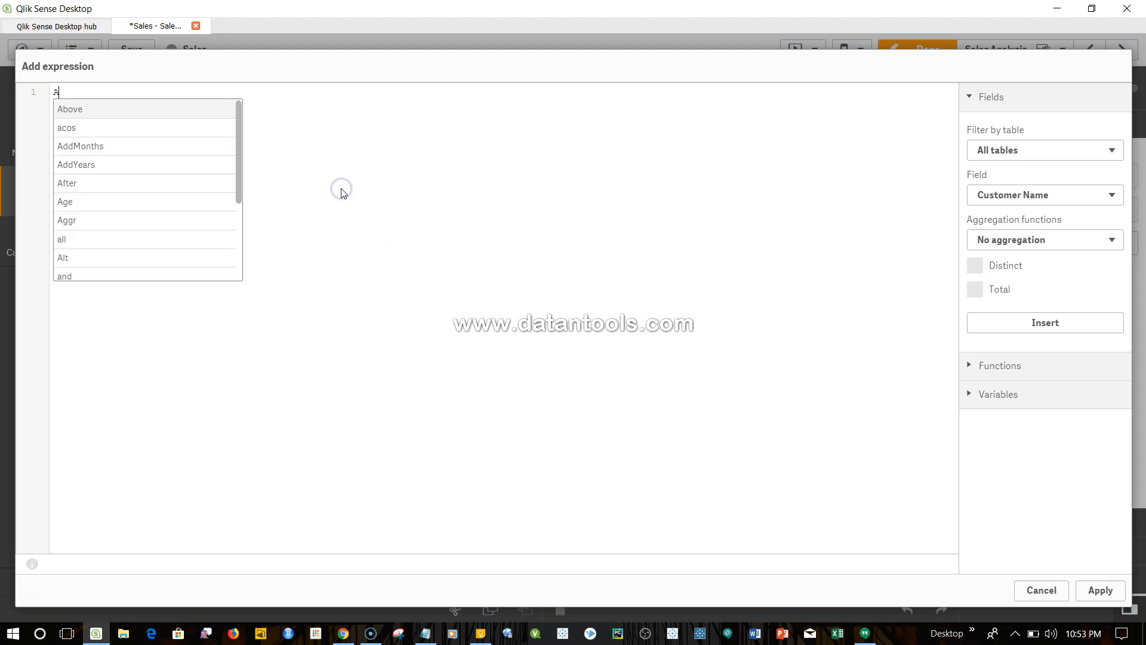
{"action": "left_click", "coordinate": [70, 109]}
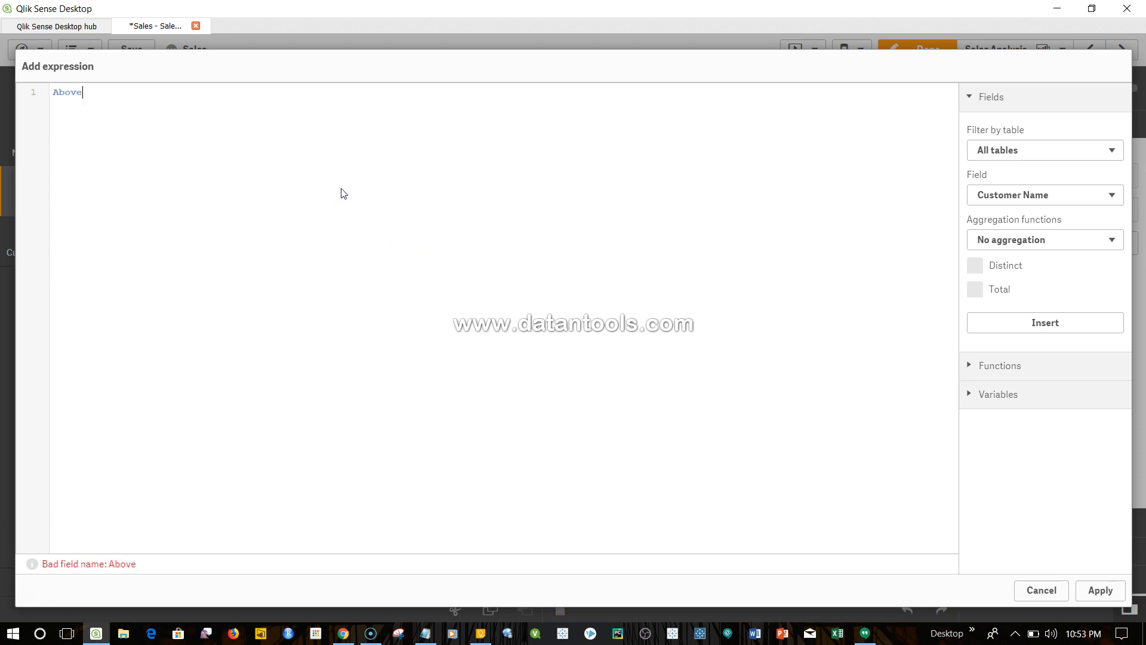
Step: Complete the expression as Above(Sum(Sales)) using autocomplete
{"action": "type", "text": "("}
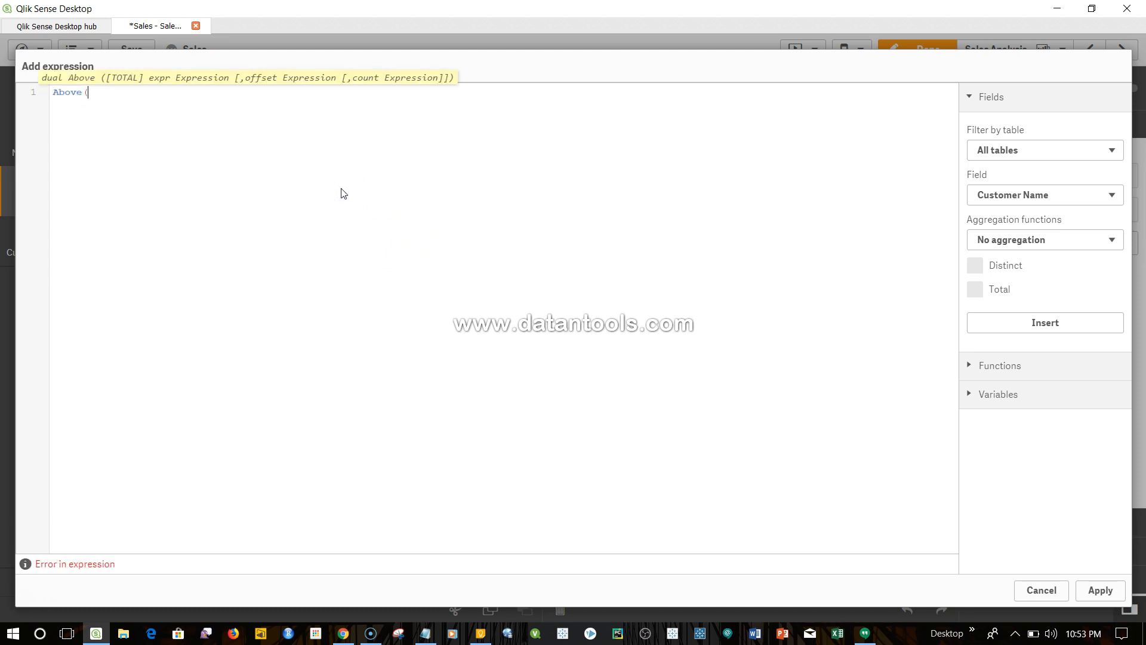
{"action": "left_click", "coordinate": [100, 101]}
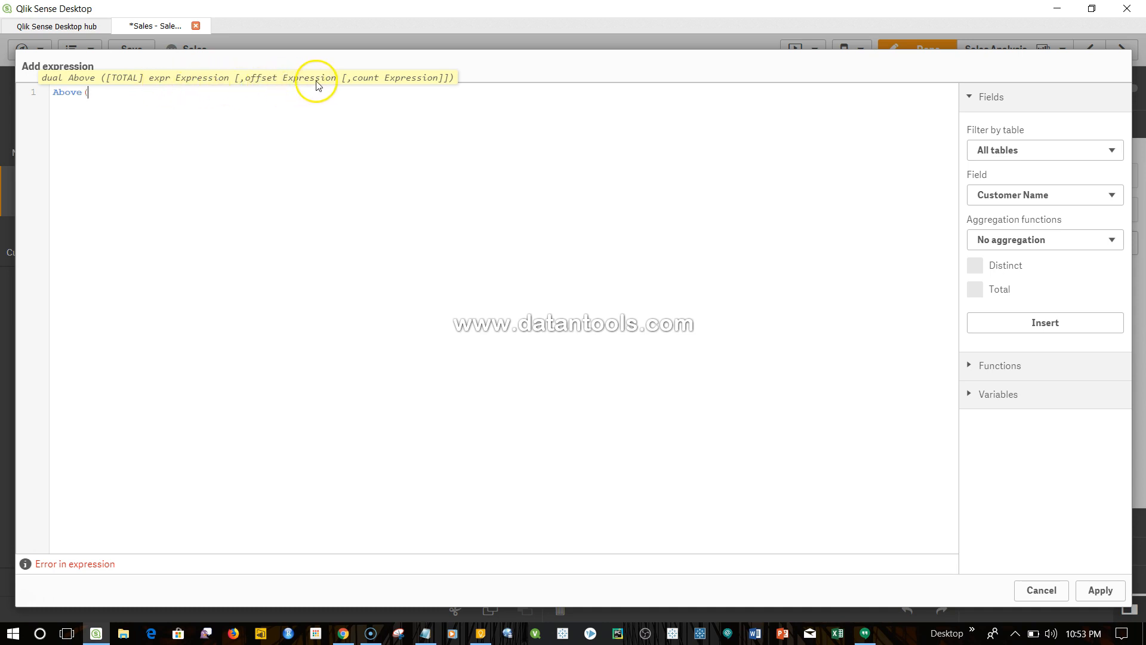
{"action": "mouse_move", "coordinate": [261, 83]}
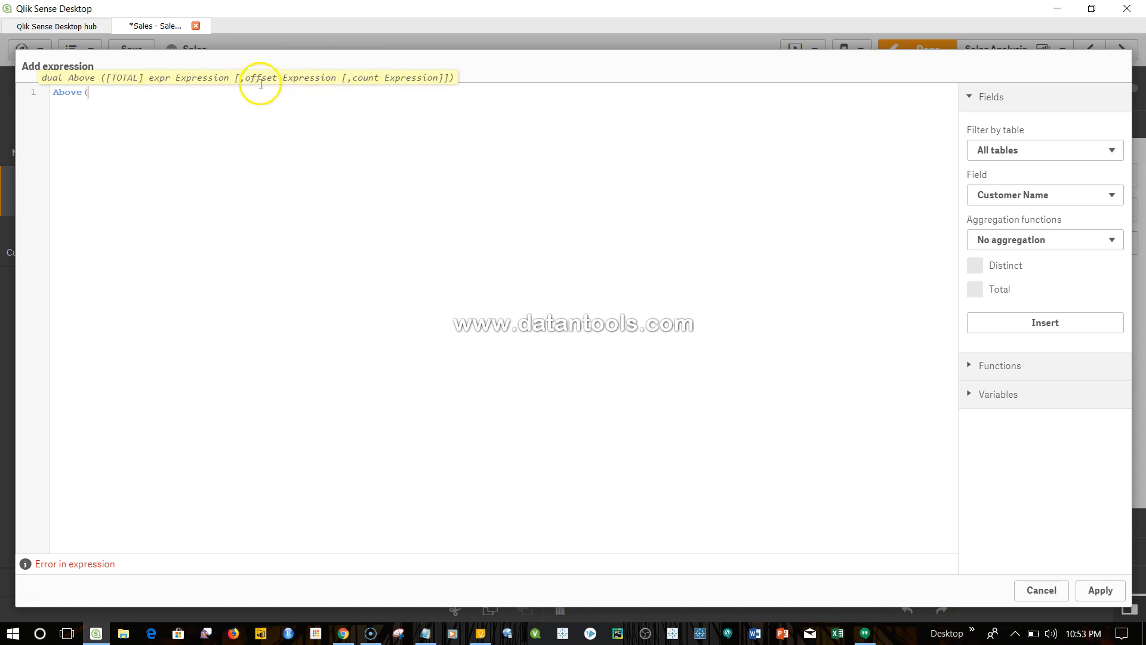
{"action": "mouse_move", "coordinate": [182, 97]}
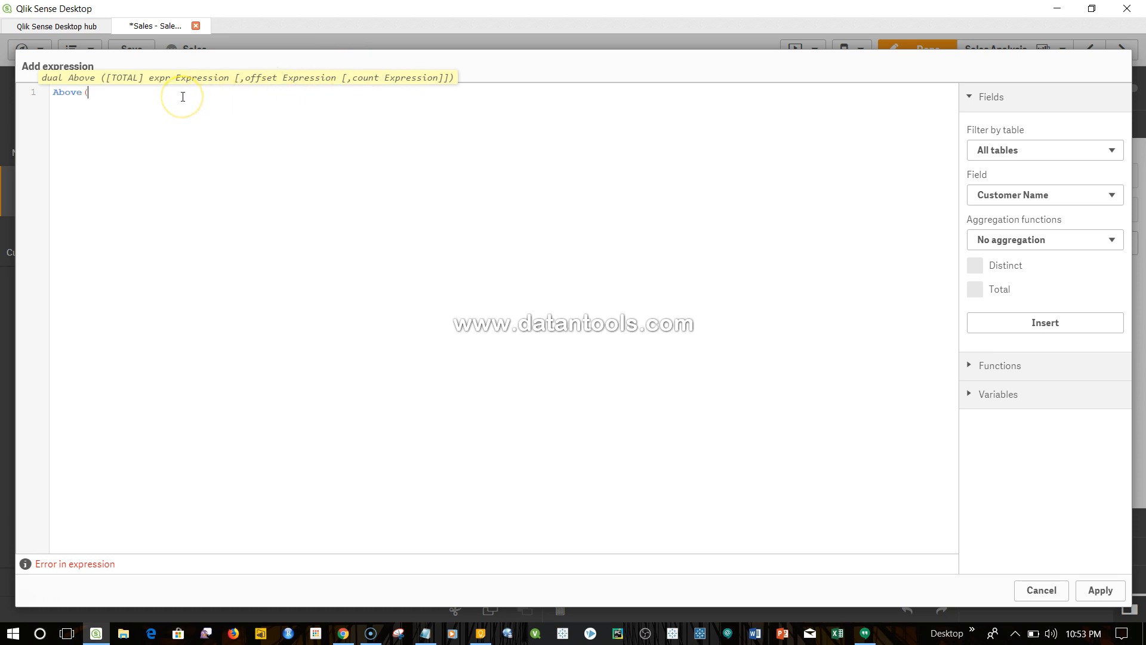
{"action": "type", "text": "Sum(Sales"}
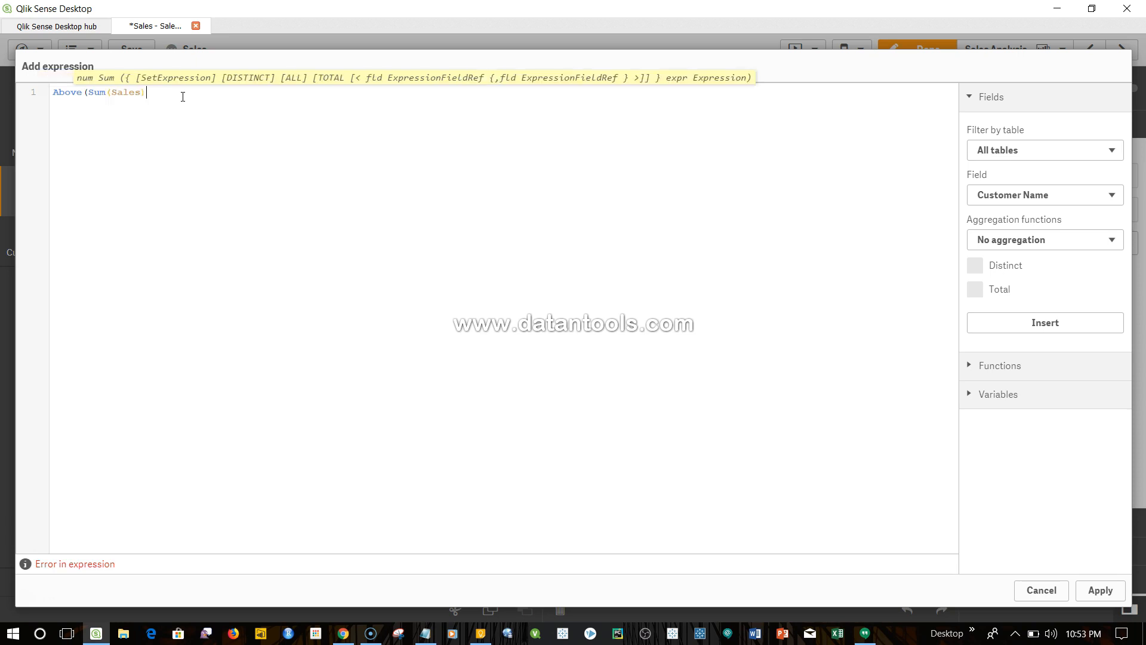
{"action": "type", "text": ")"}
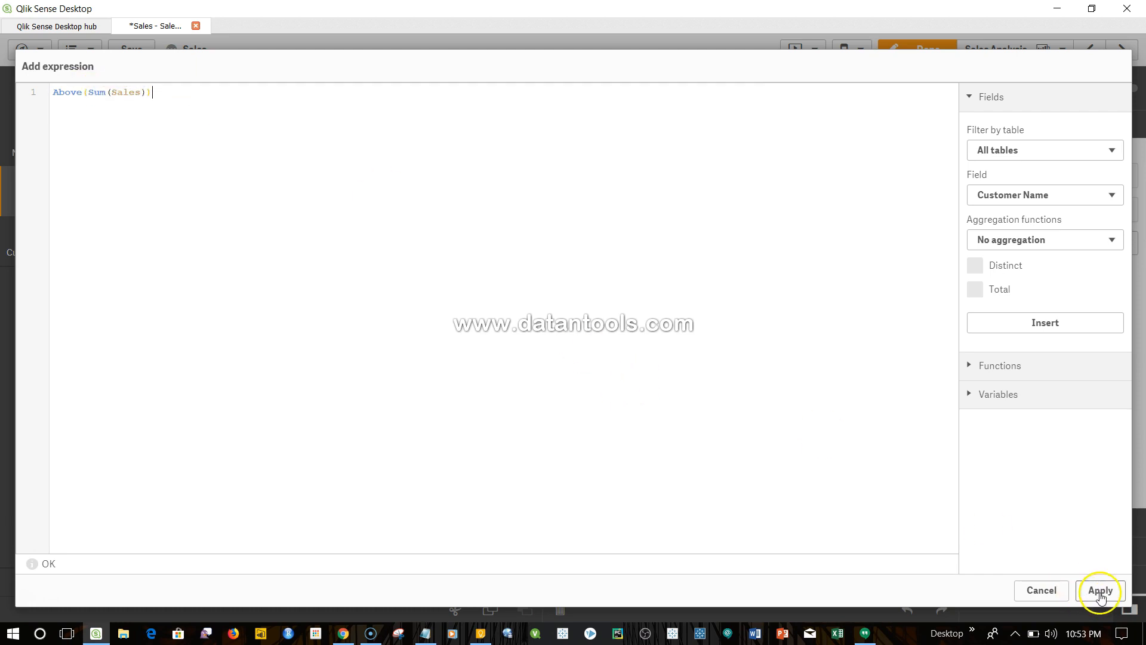
Step: Apply the Above(Sum(Sales)) measure so the table shows previous-quarter sales
{"action": "left_click", "coordinate": [1100, 590]}
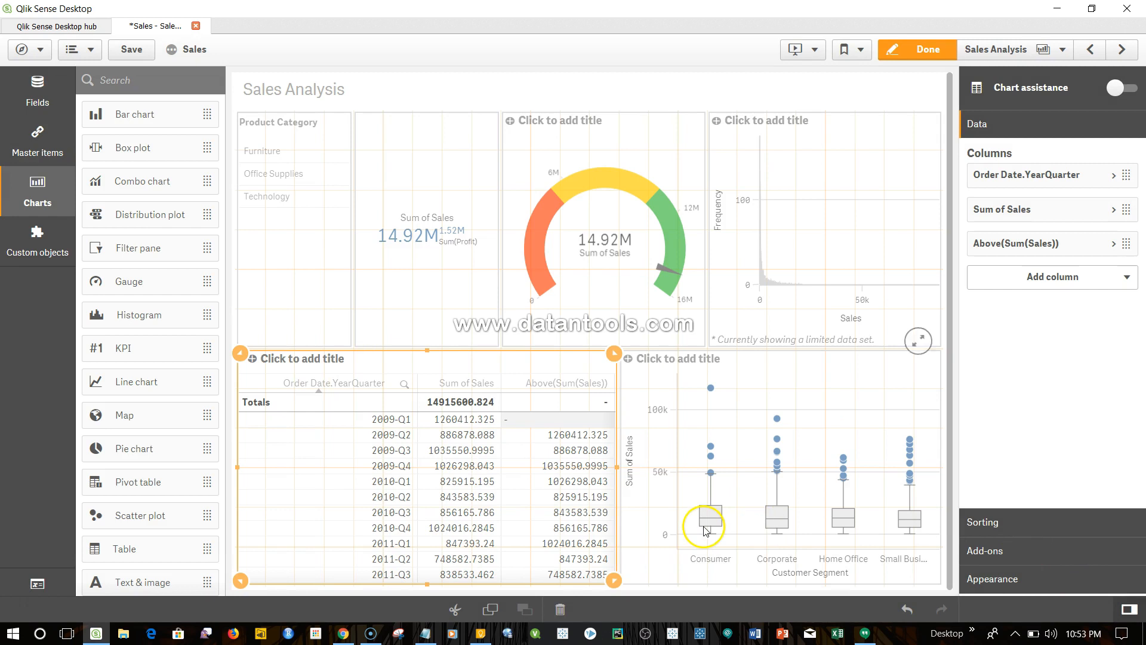
{"action": "mouse_move", "coordinate": [528, 446]}
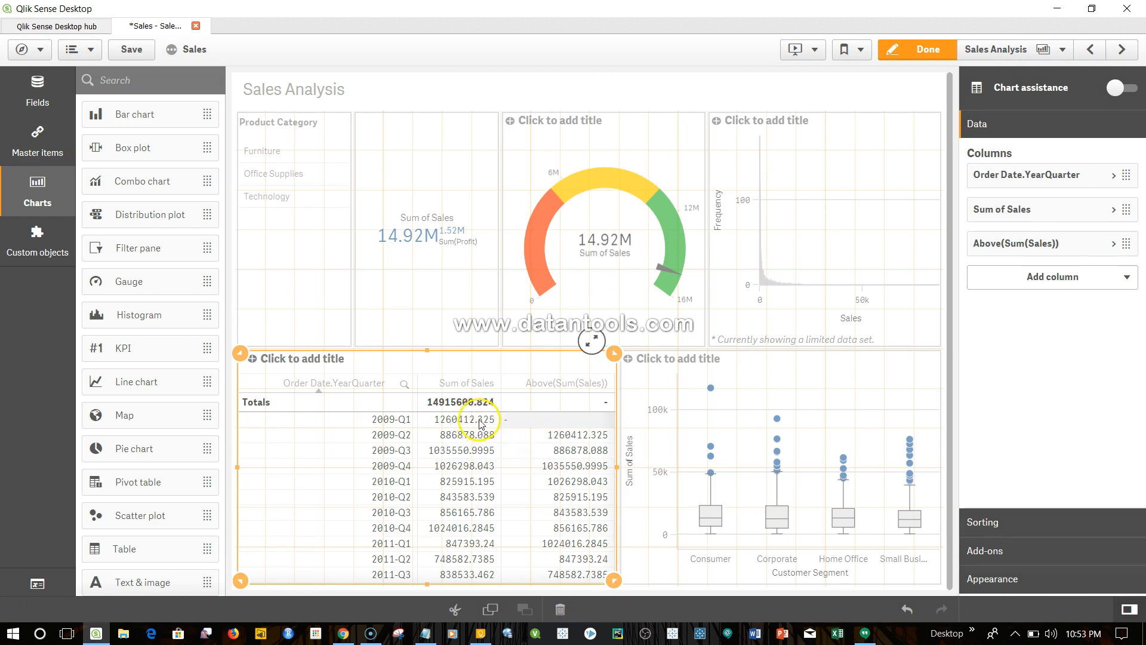
{"action": "mouse_move", "coordinate": [464, 442]}
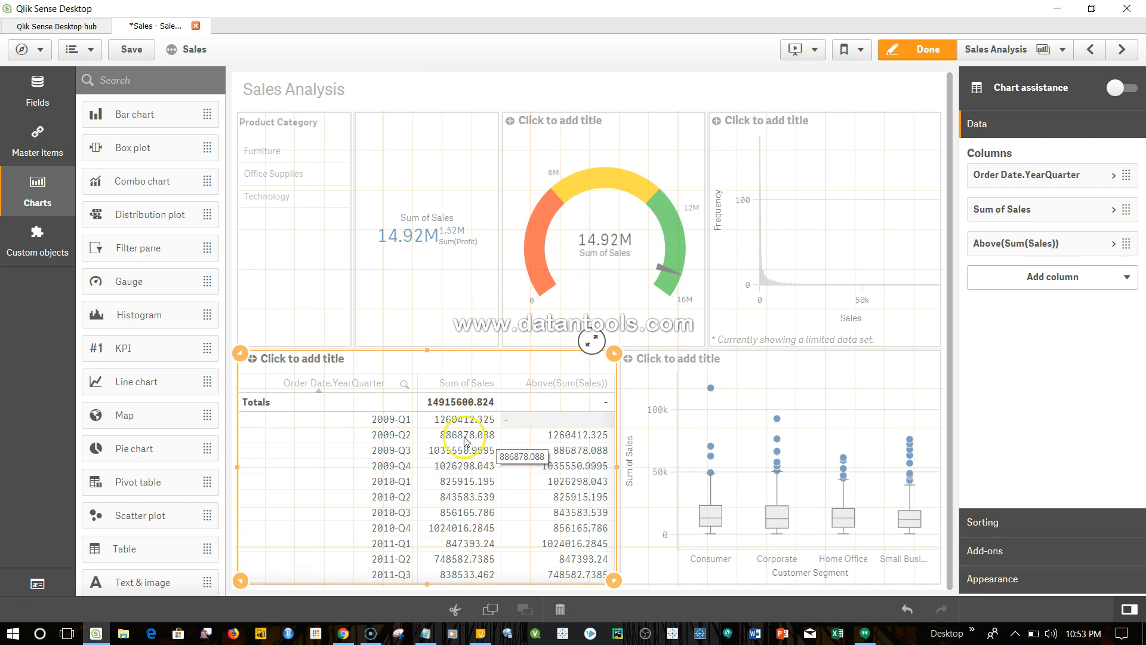
{"action": "mouse_move", "coordinate": [407, 442]}
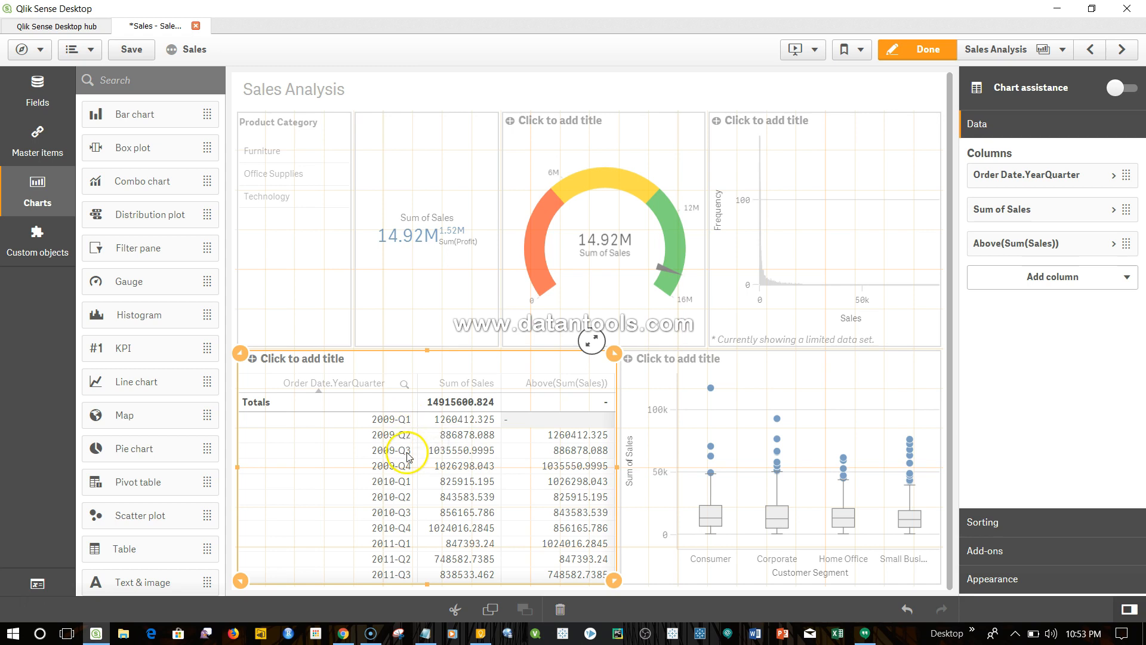
{"action": "mouse_move", "coordinate": [407, 437]}
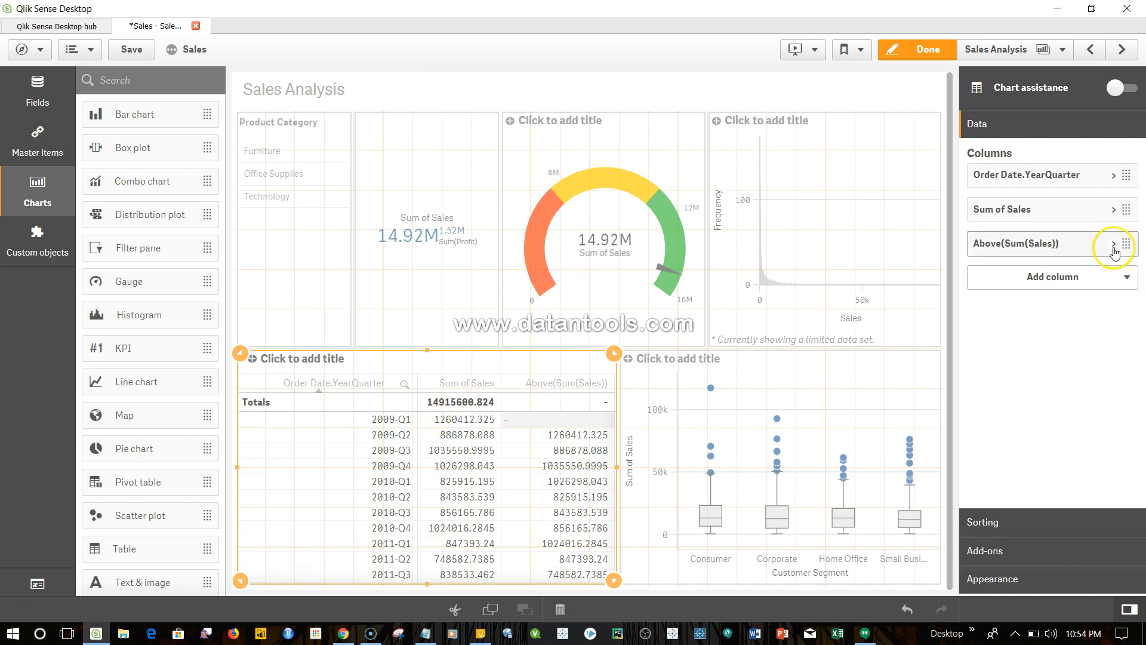
Step: Expand the Above(Sum(Sales)) measure and type 'Sum' at the start of its expression
{"action": "left_click", "coordinate": [1111, 243]}
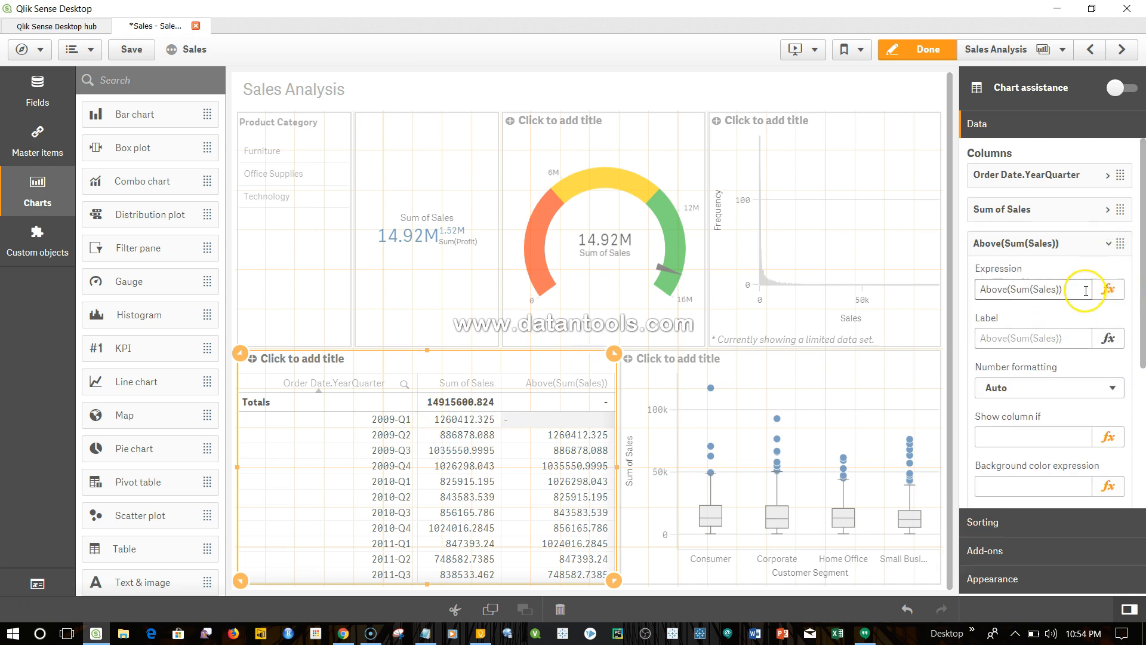
{"action": "left_click", "coordinate": [1031, 289]}
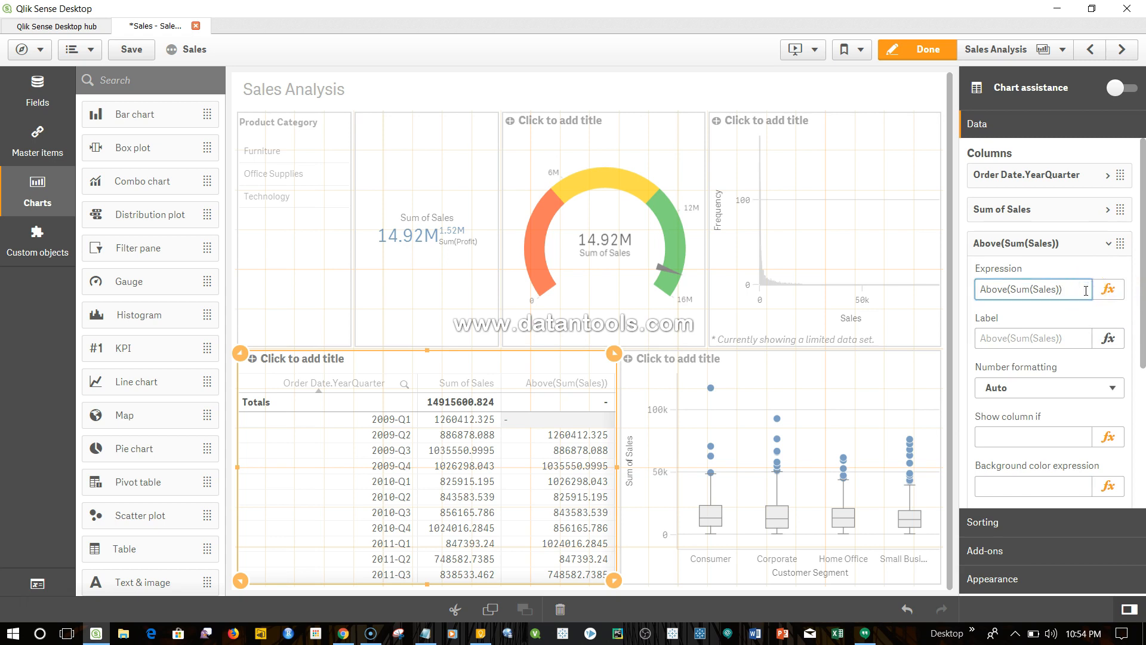
{"action": "type", "text": "Sum"}
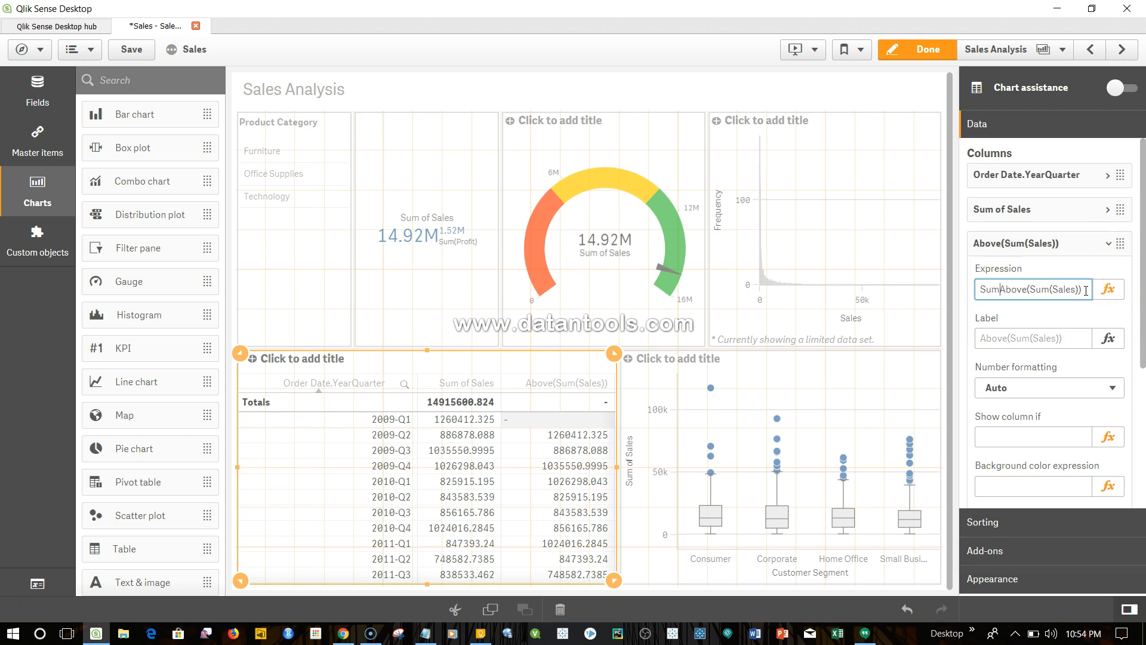